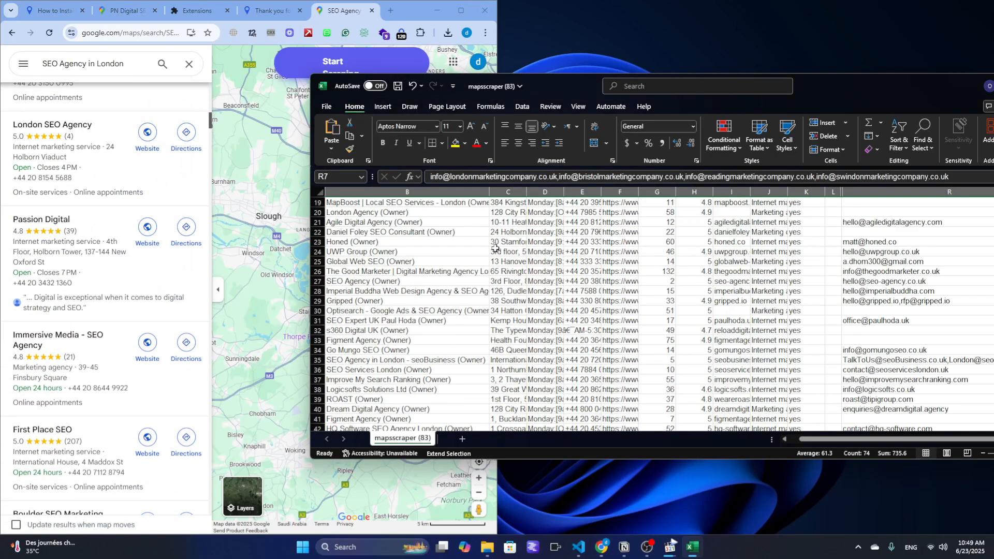
Scroll the Mapsscraper site and open the how-to-install guide page
scroll(down, 3)
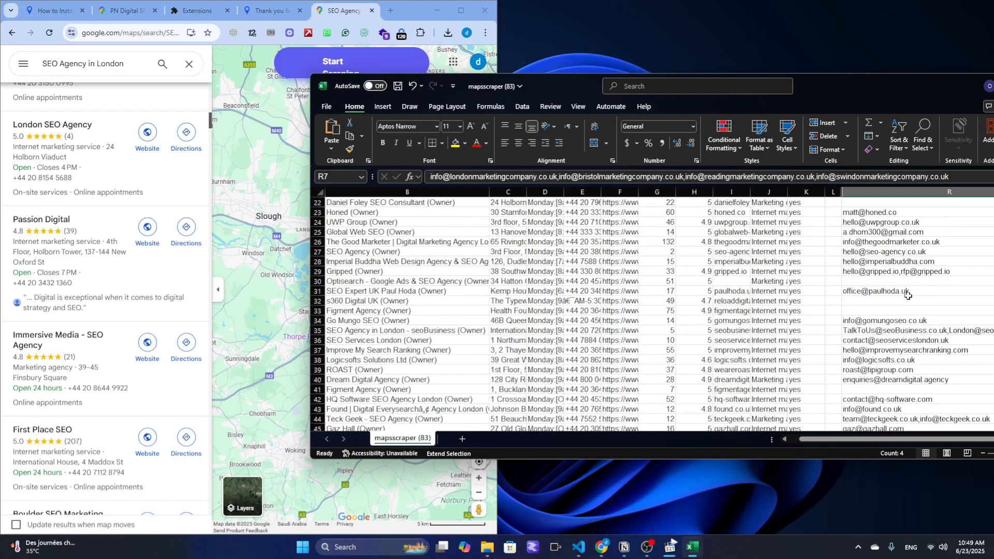
scroll(down, 3)
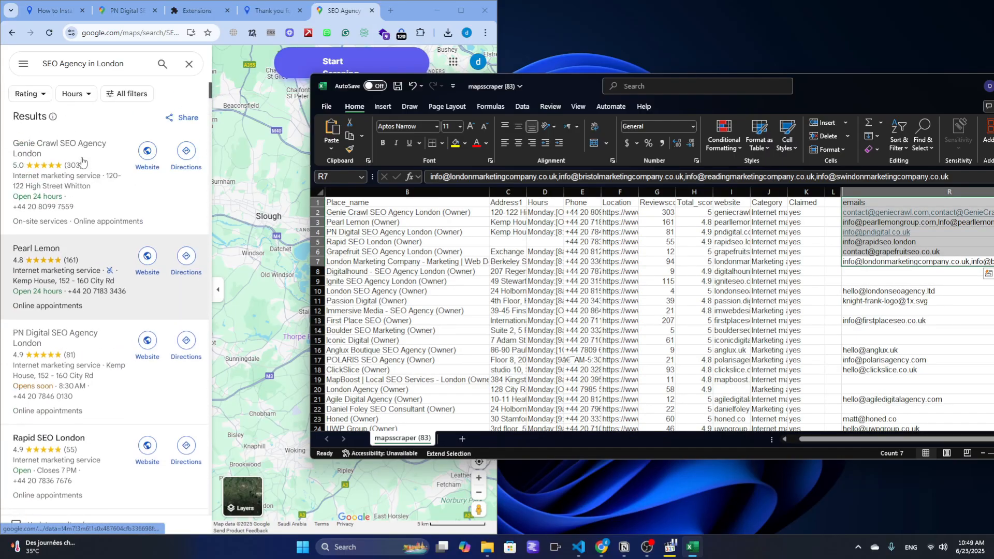
click(58, 149)
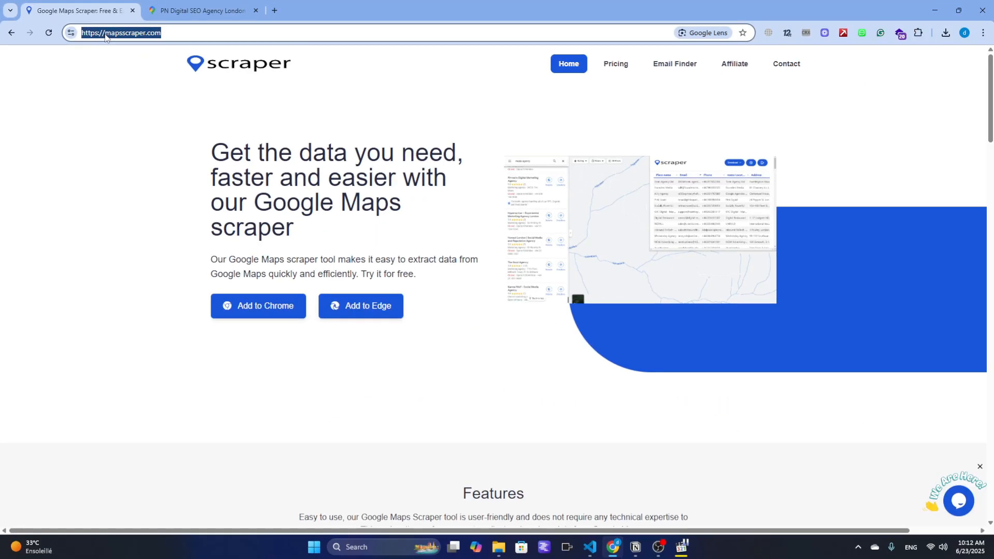
mouse_move(266, 306)
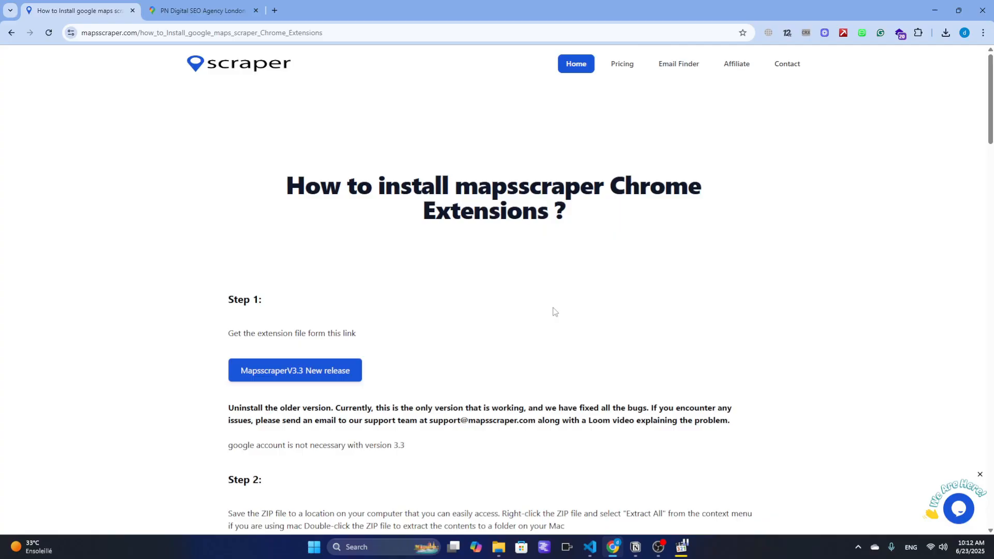
Download the MapsscraperV3.3 ZIP, locate it in Downloads, and return to the guide
click(959, 509)
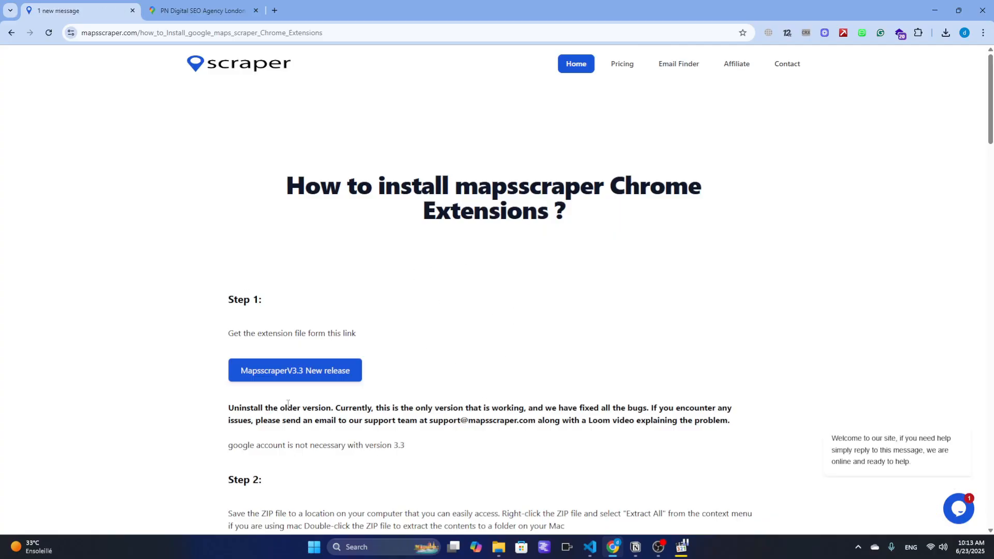
mouse_move(329, 375)
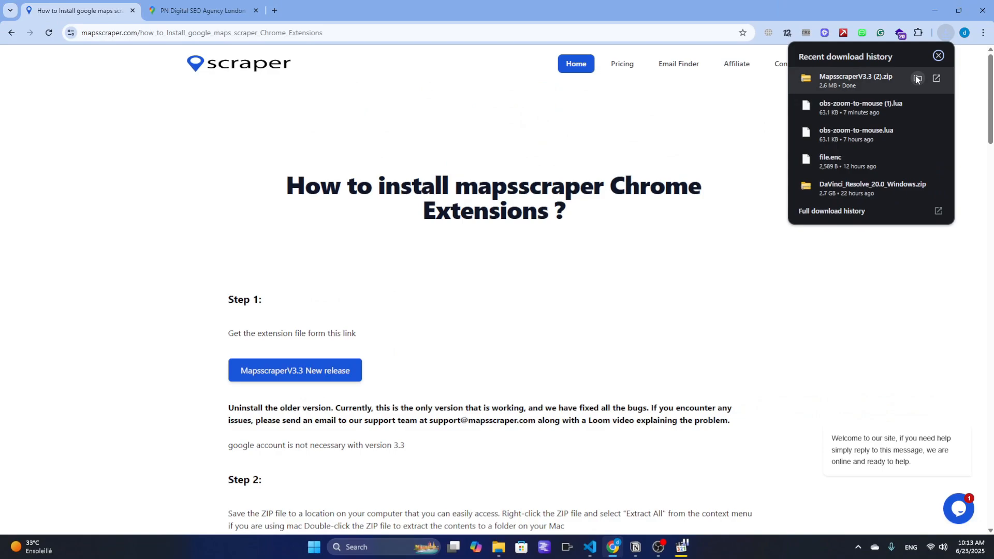
click(939, 55)
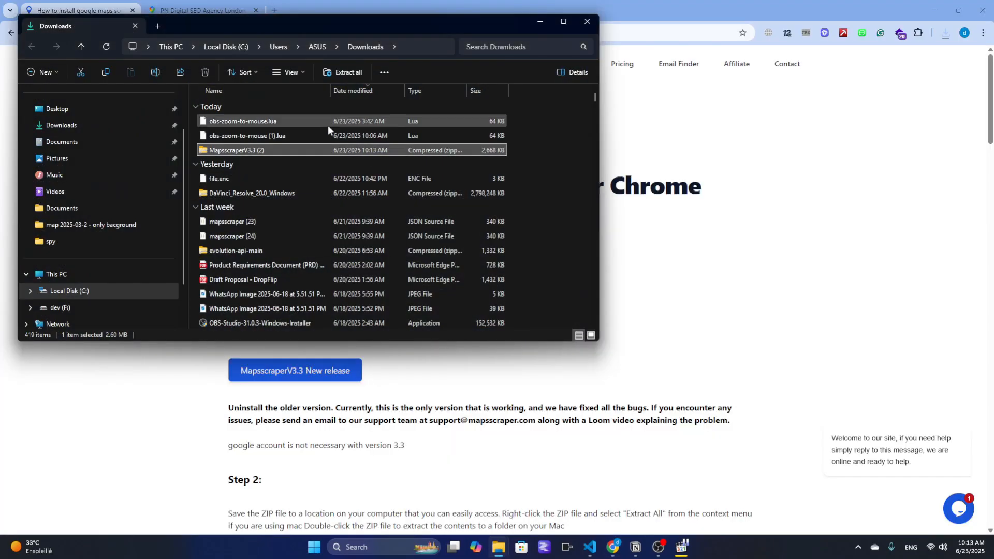
click(587, 21)
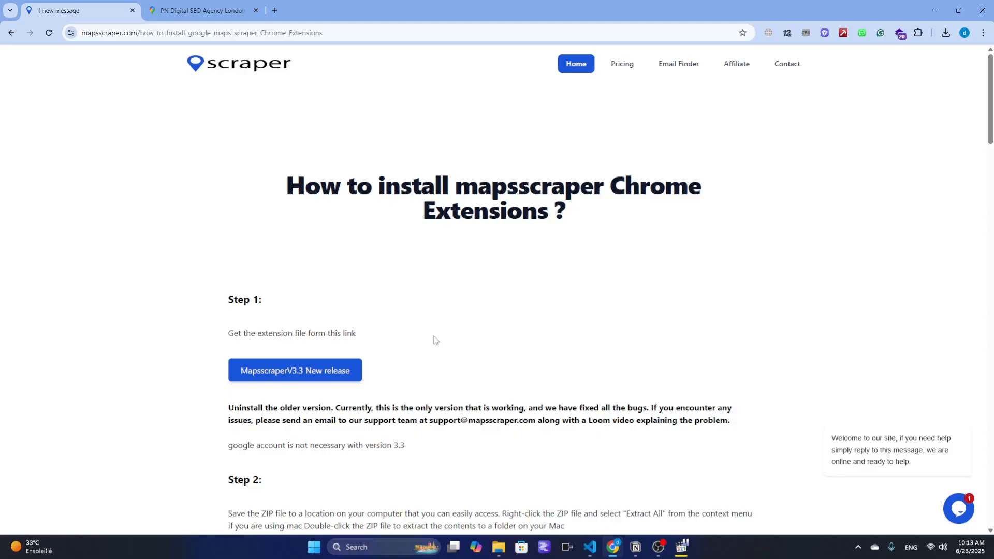
mouse_move(324, 378)
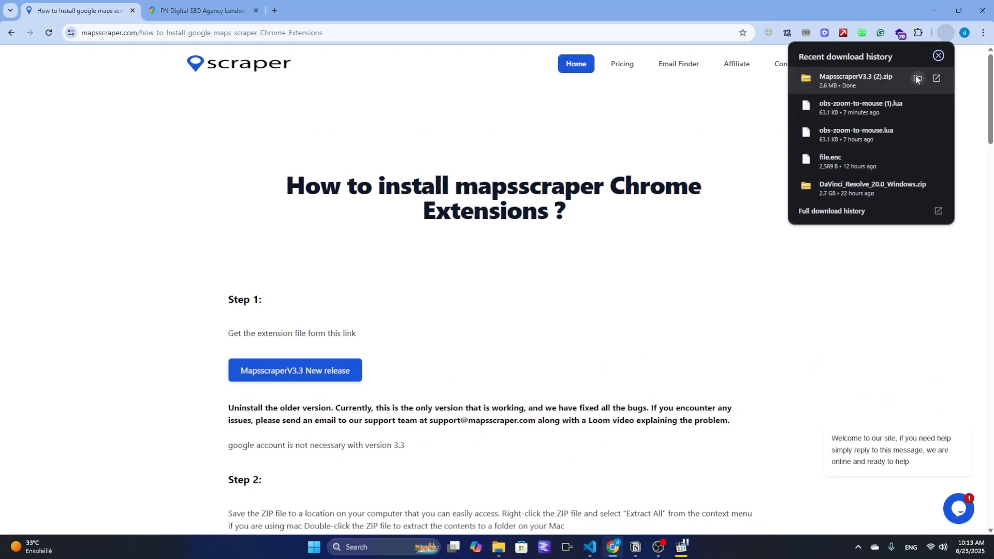
Close the download history and check the ZIP in the Downloads folder
click(939, 55)
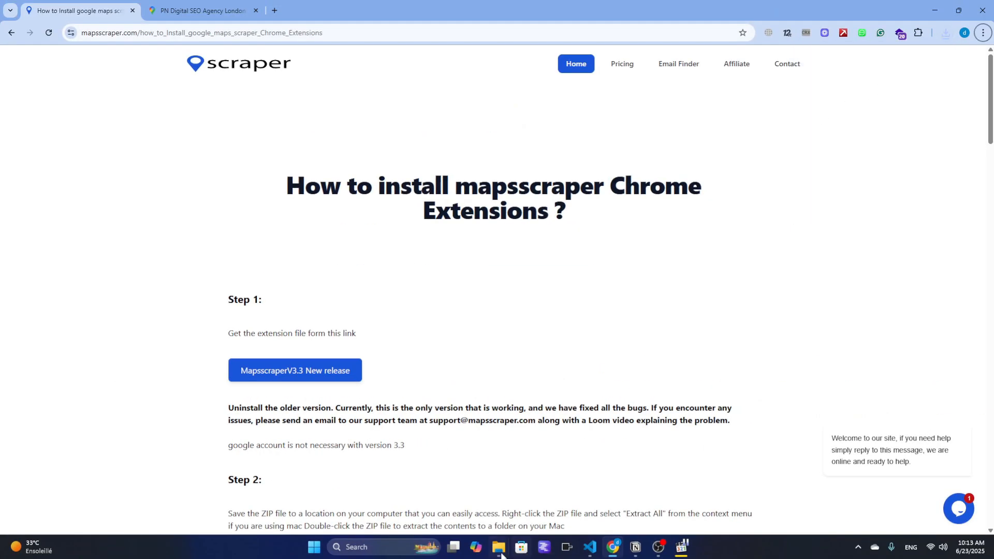
click(500, 547)
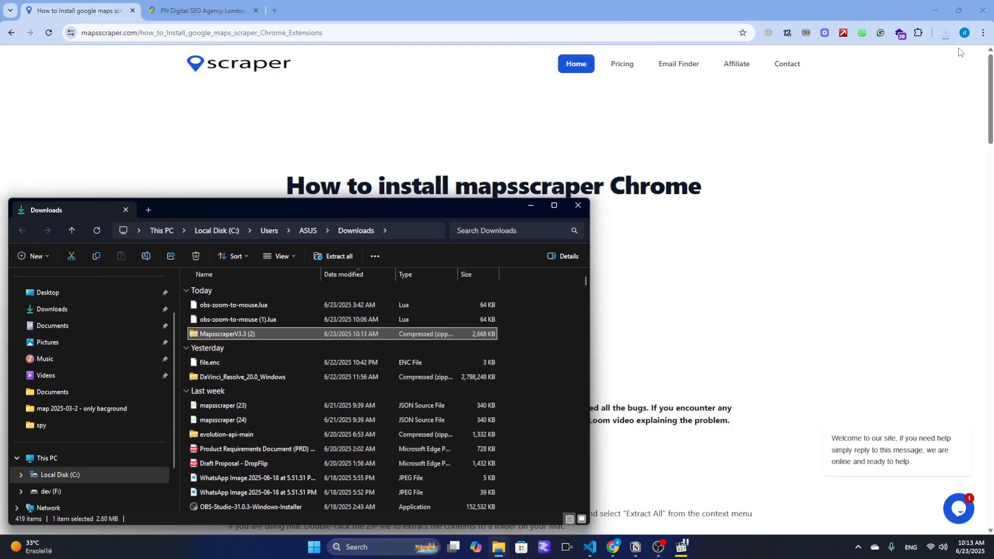
click(578, 205)
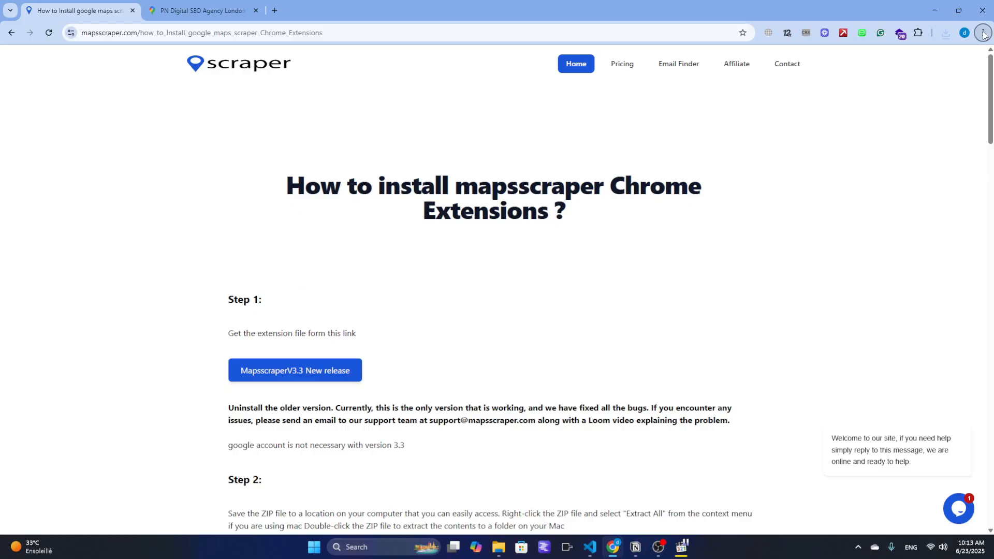
Go to Chrome's Manage Extensions page from the ⋮ menu
click(983, 33)
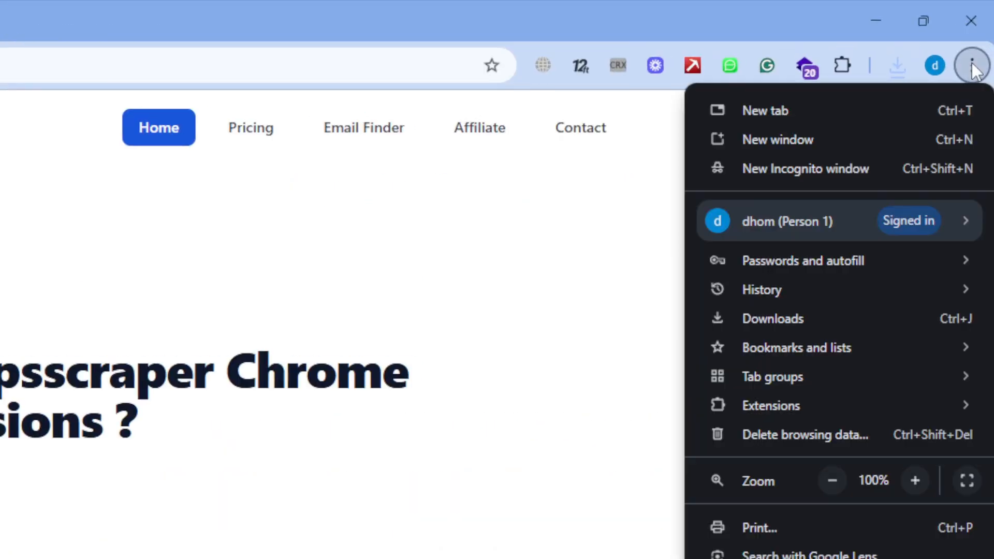
click(771, 405)
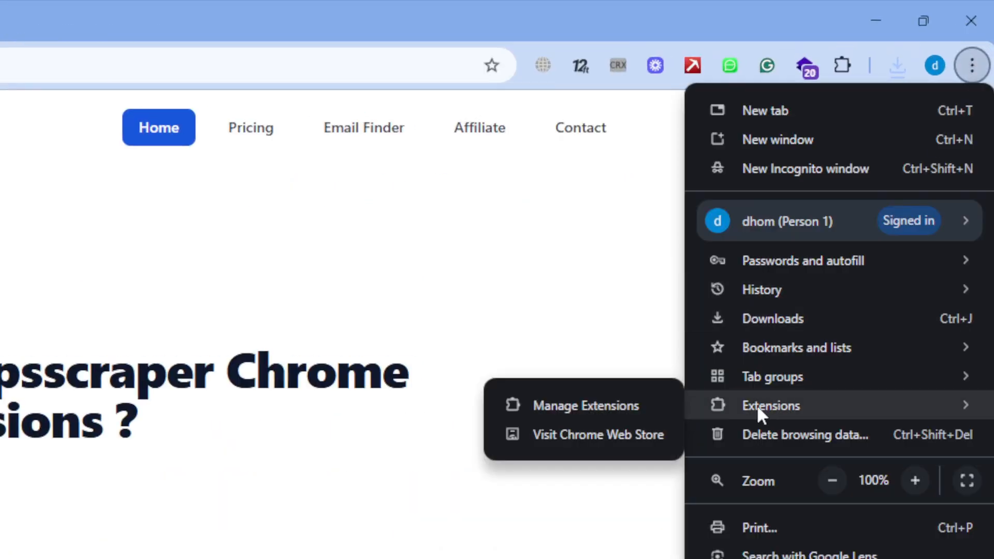
mouse_move(594, 411)
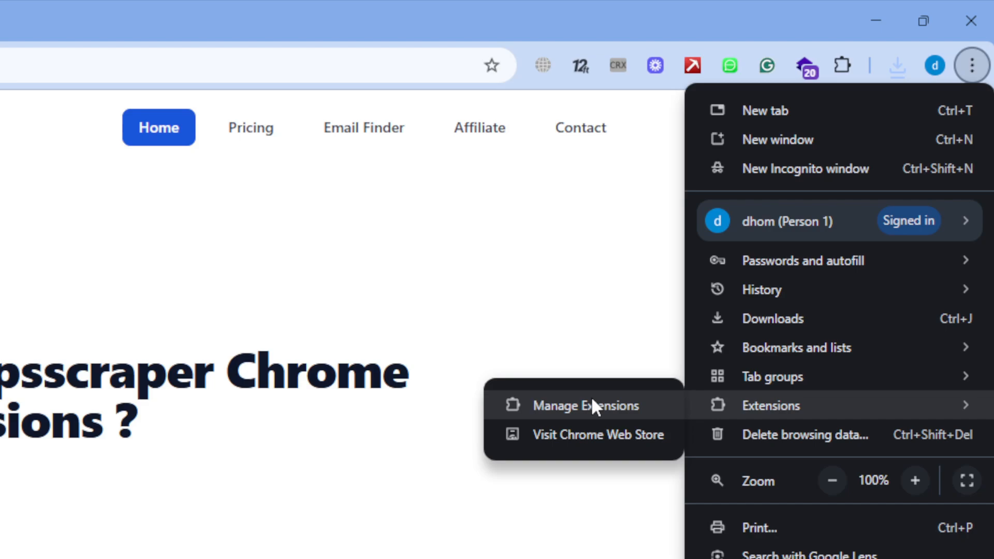
click(586, 406)
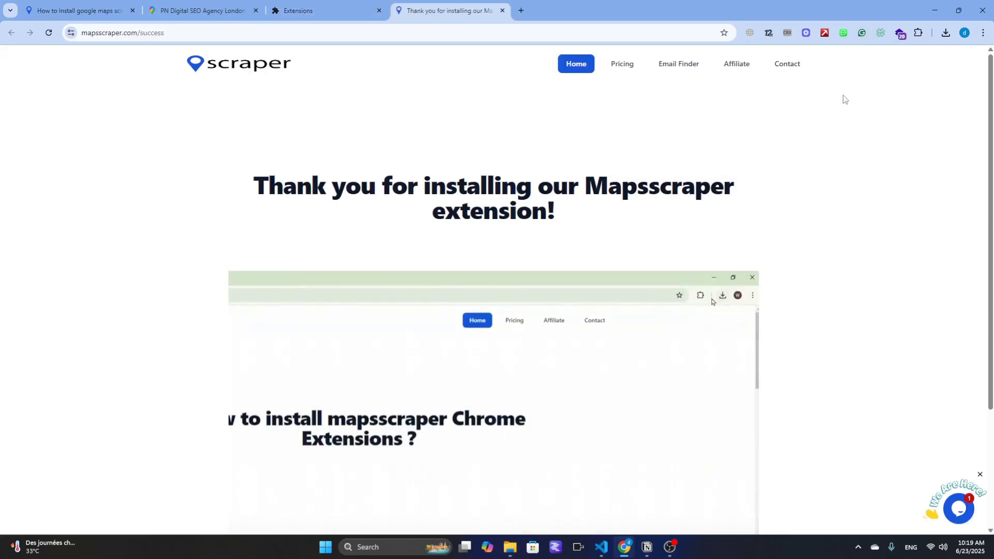
mouse_move(934, 117)
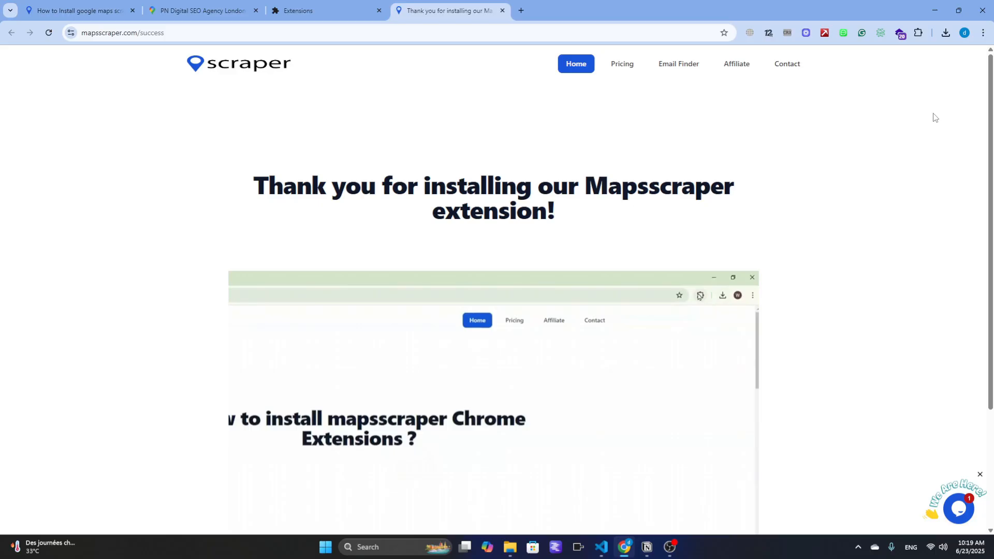
Sign in to the Mapsscraper extension with a Google account
click(918, 32)
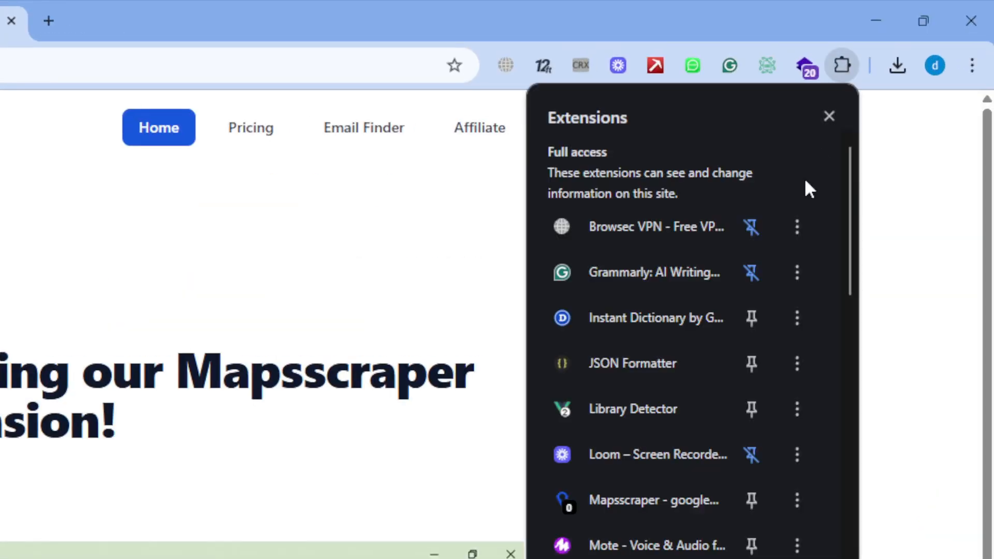
mouse_move(753, 501)
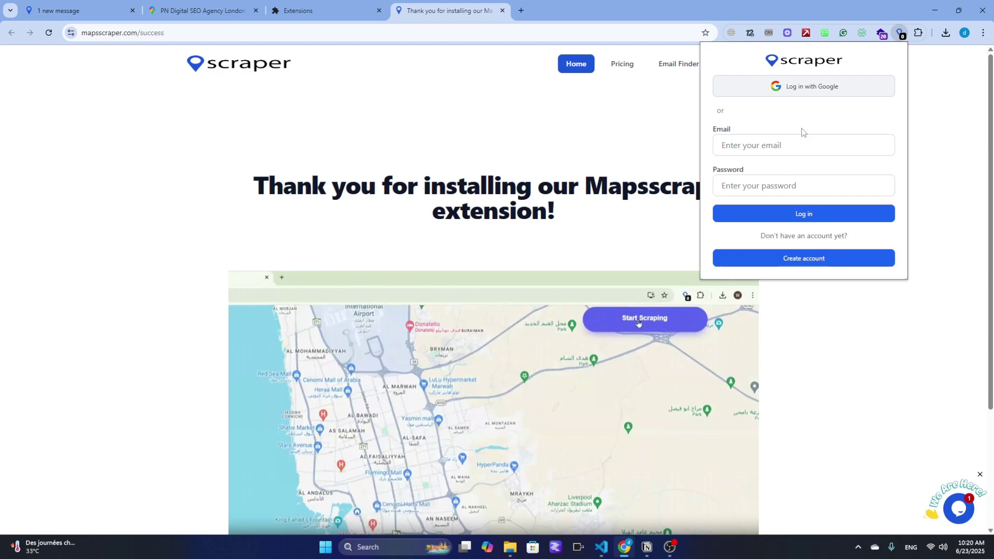
click(804, 86)
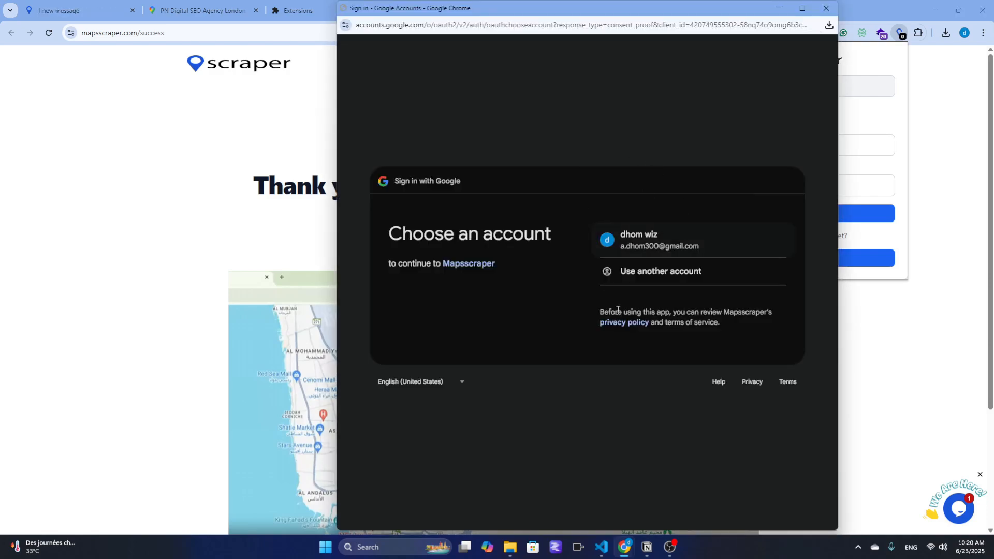
click(669, 240)
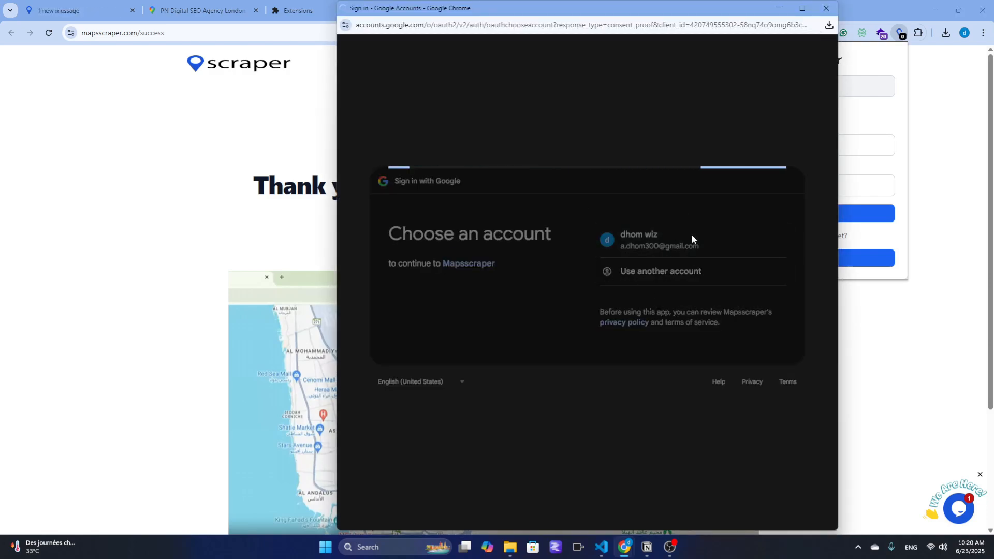
click(659, 240)
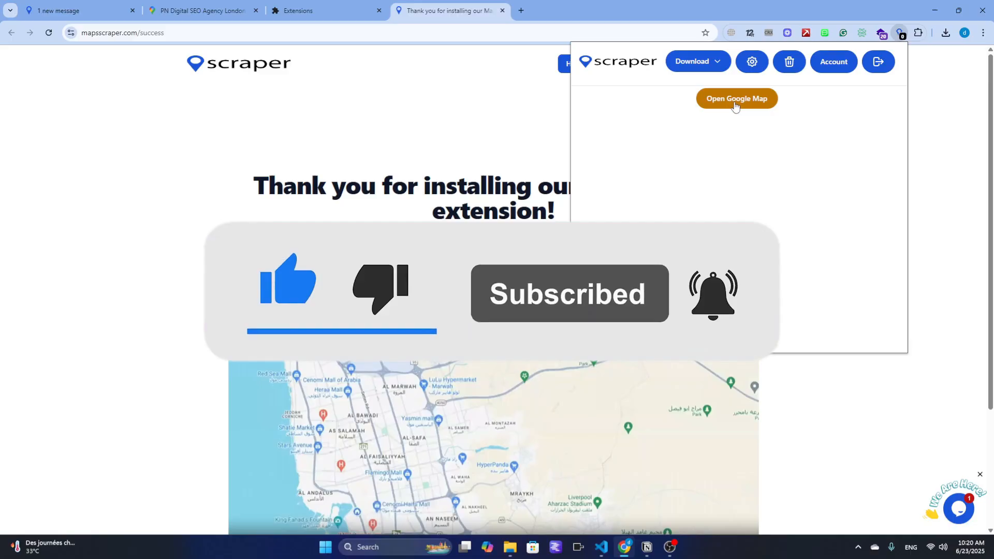
Open Google Maps in a new tab from the Mapsscraper extension
click(737, 98)
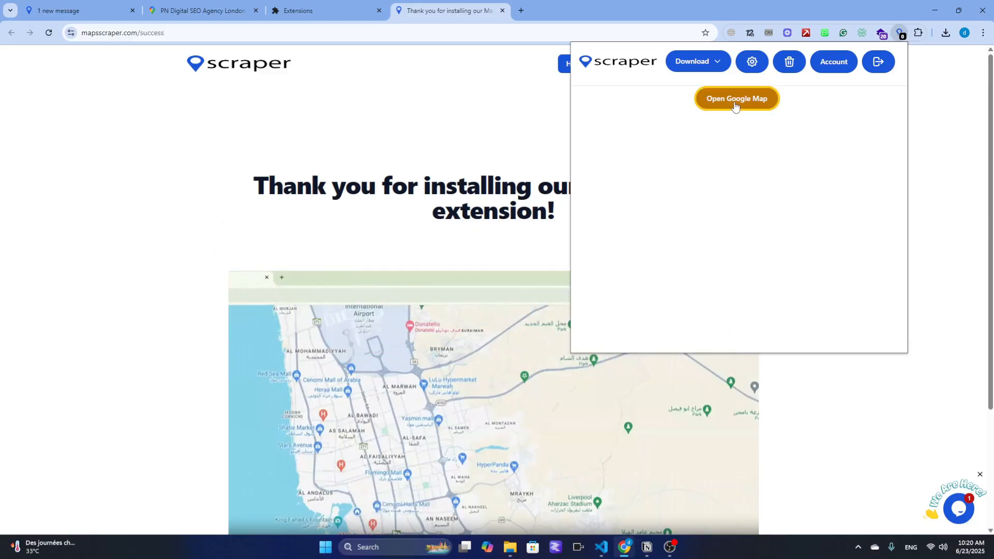
click(737, 99)
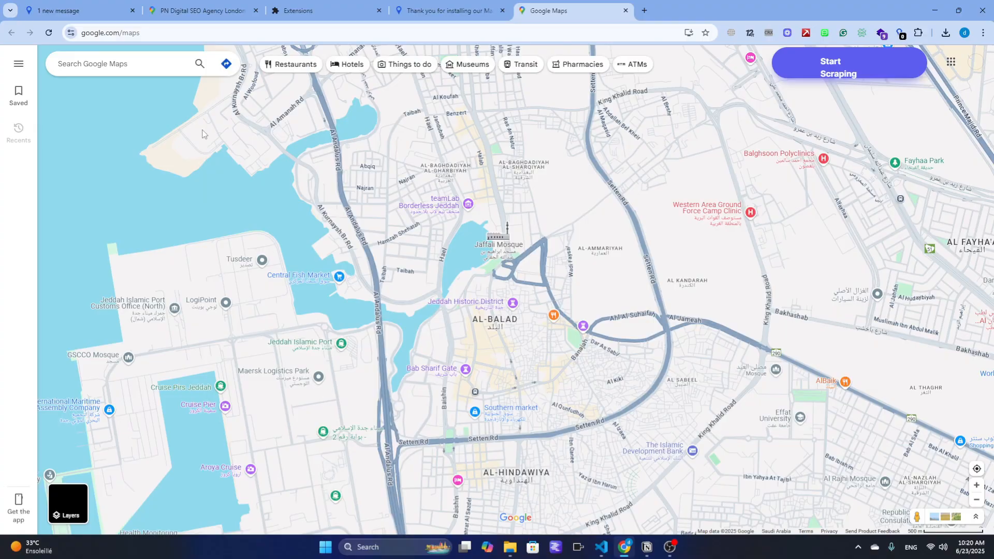
click(119, 64)
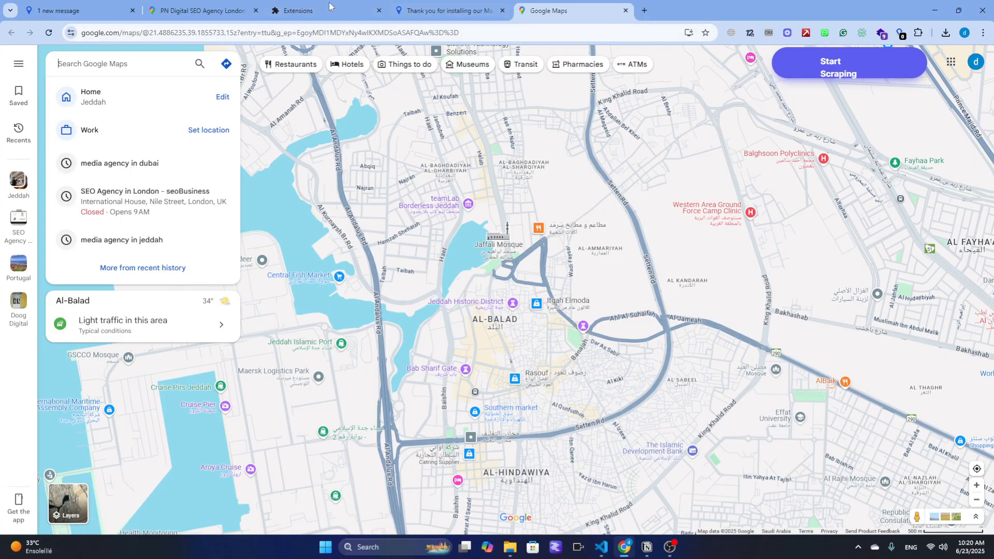
Search Google Maps for 'SEO Agency in London'
click(196, 10)
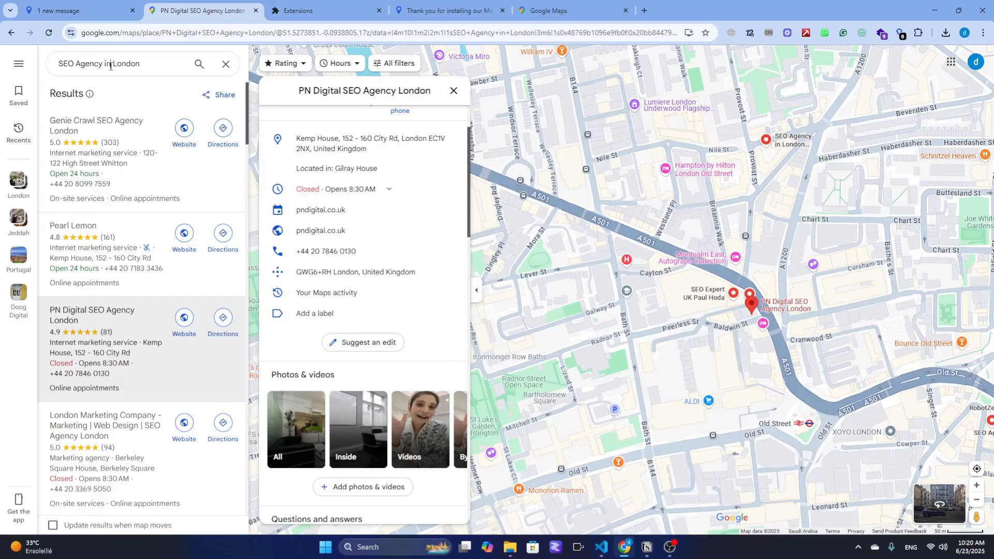
click(119, 64)
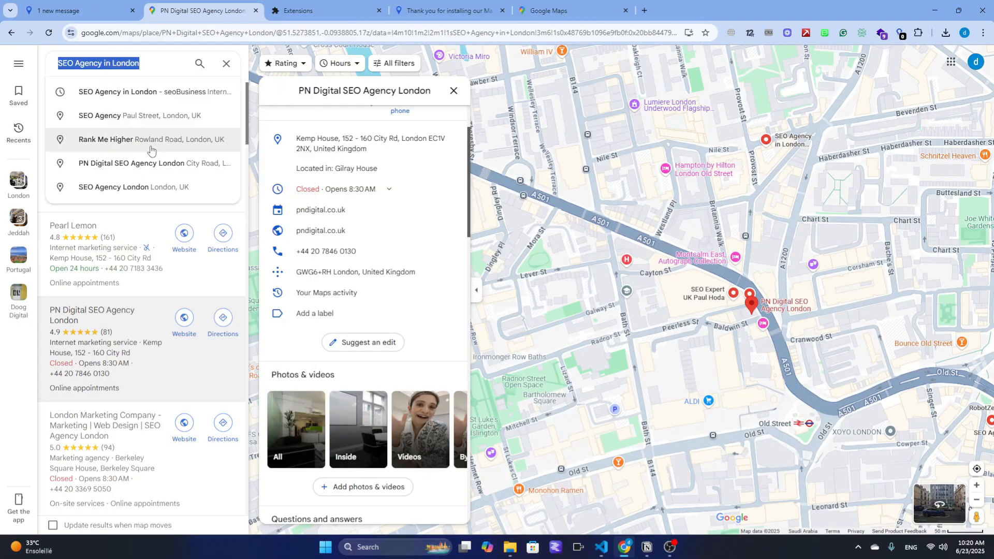
click(561, 10)
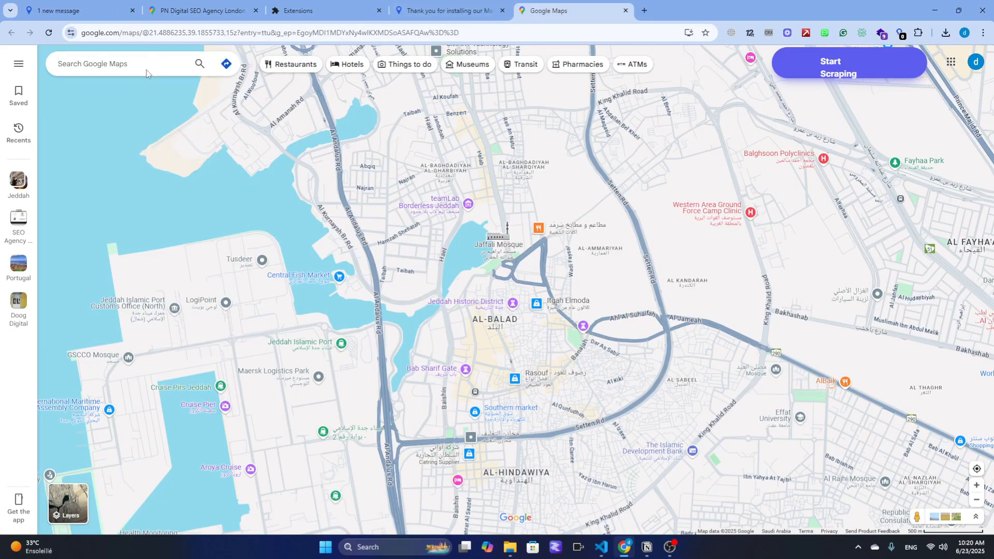
text(SEO Agency in London)
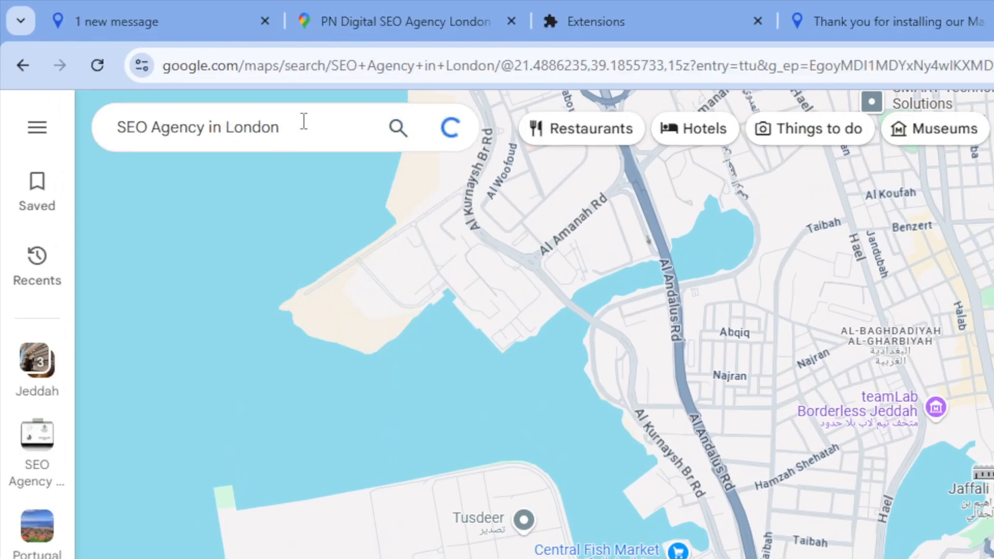
click(398, 129)
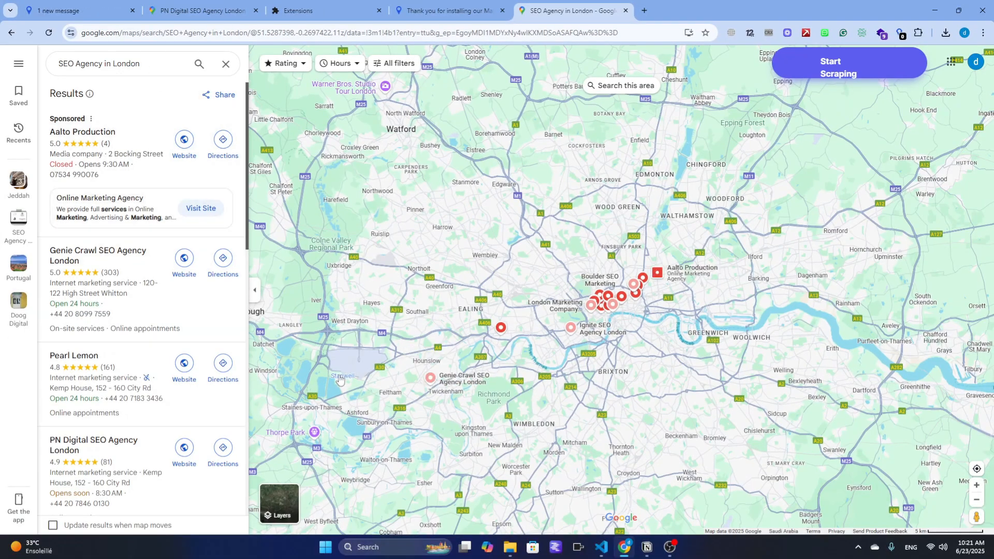
mouse_move(616, 443)
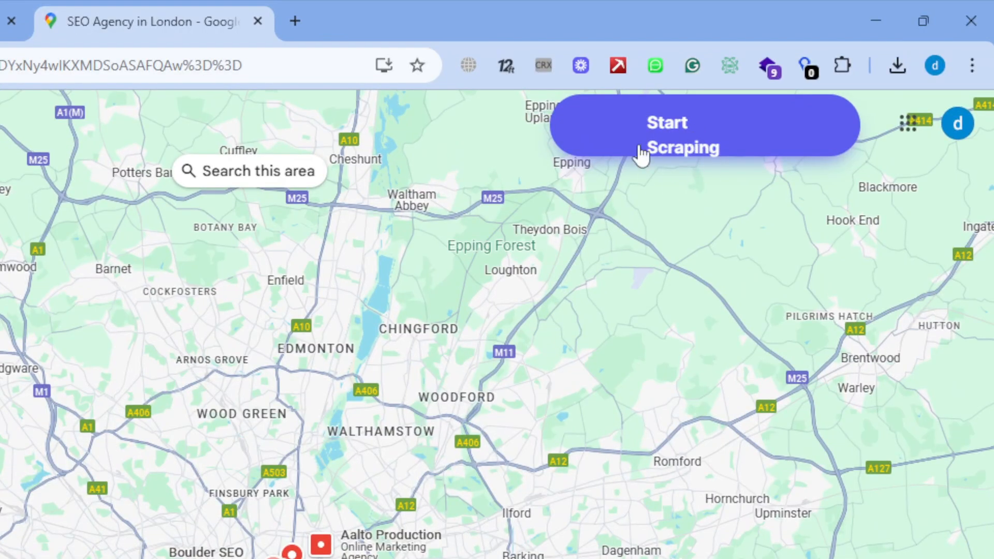
Start scraping in 'Scrape google maps with emails & social media' mode
click(667, 129)
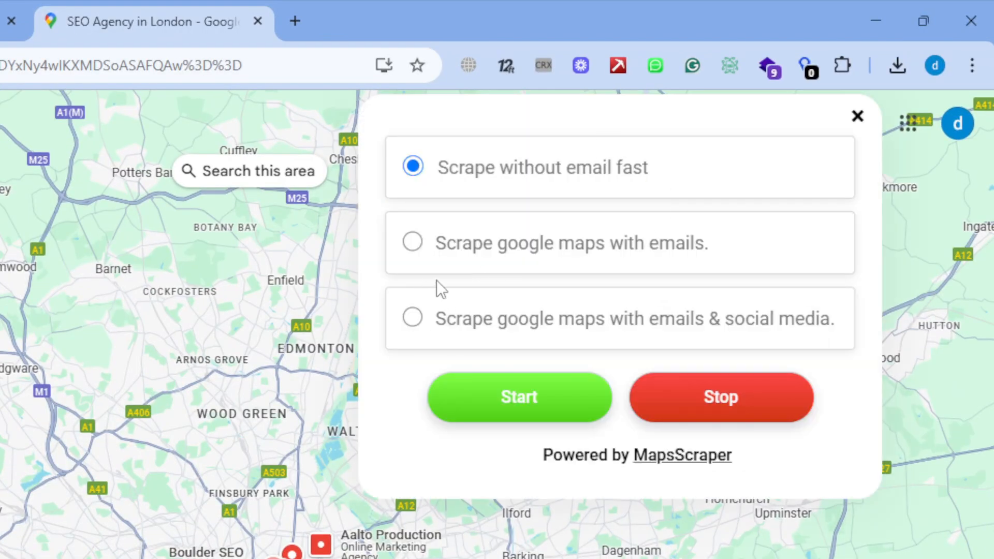
mouse_move(412, 257)
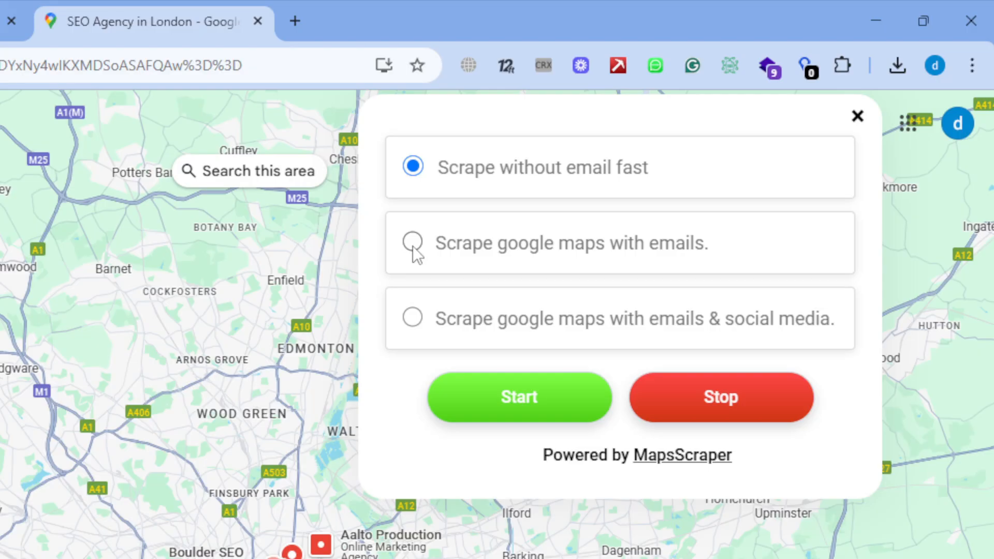
click(412, 317)
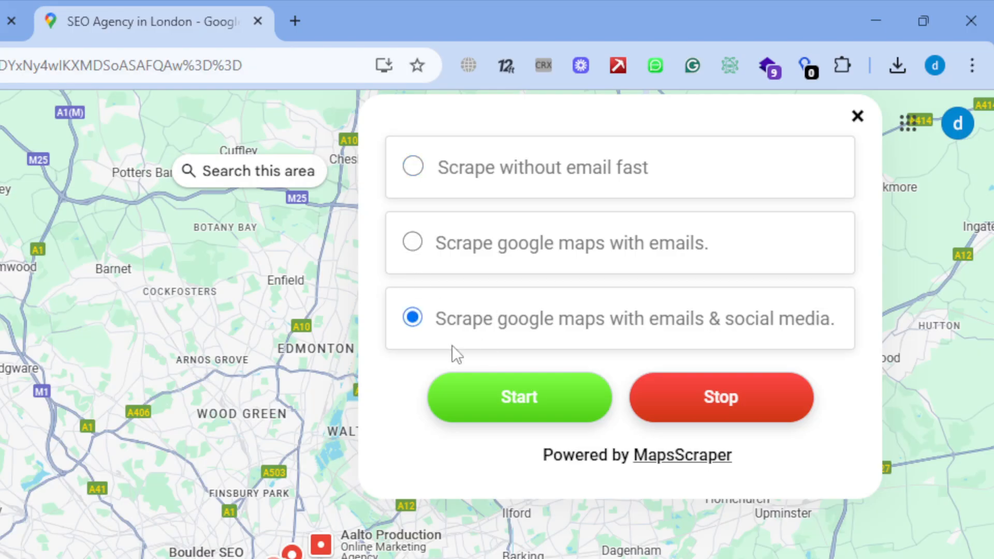
mouse_move(505, 401)
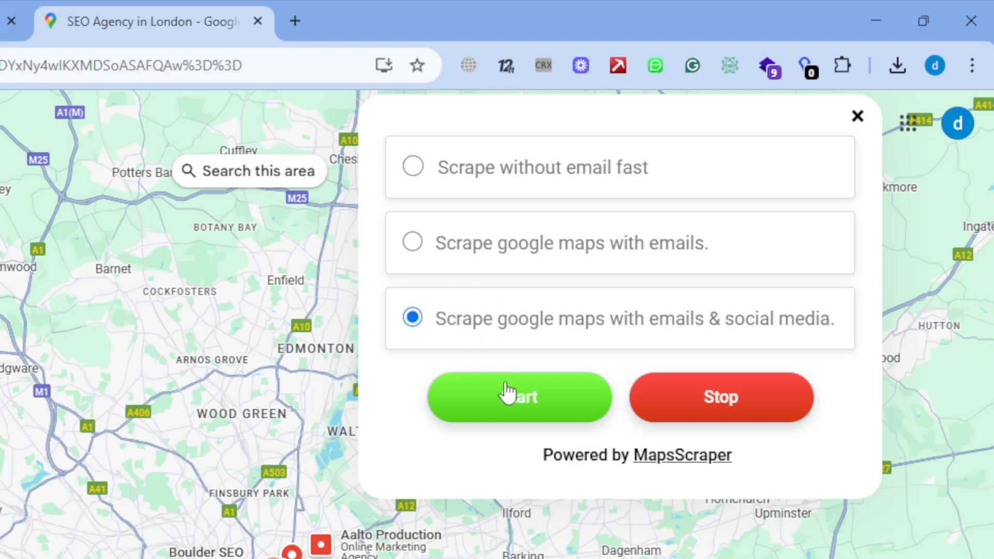
click(513, 397)
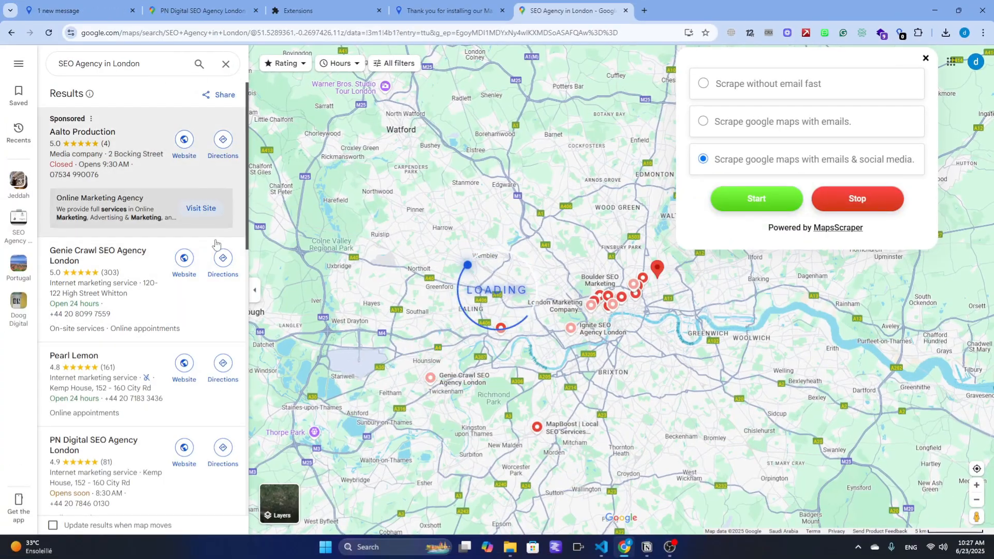
Scroll down the results while the scraper loads more London SEO agencies
scroll(down, 3)
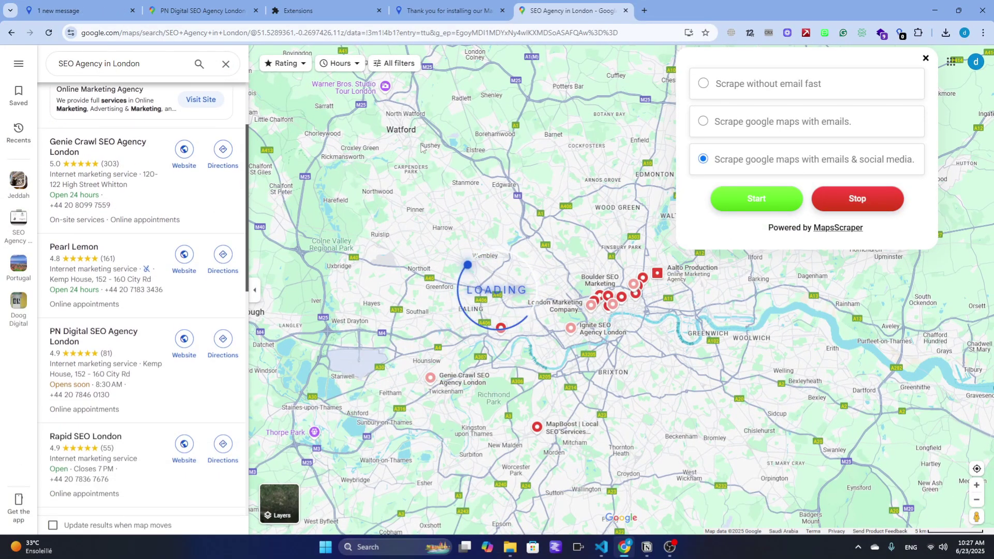
scroll(down, 3)
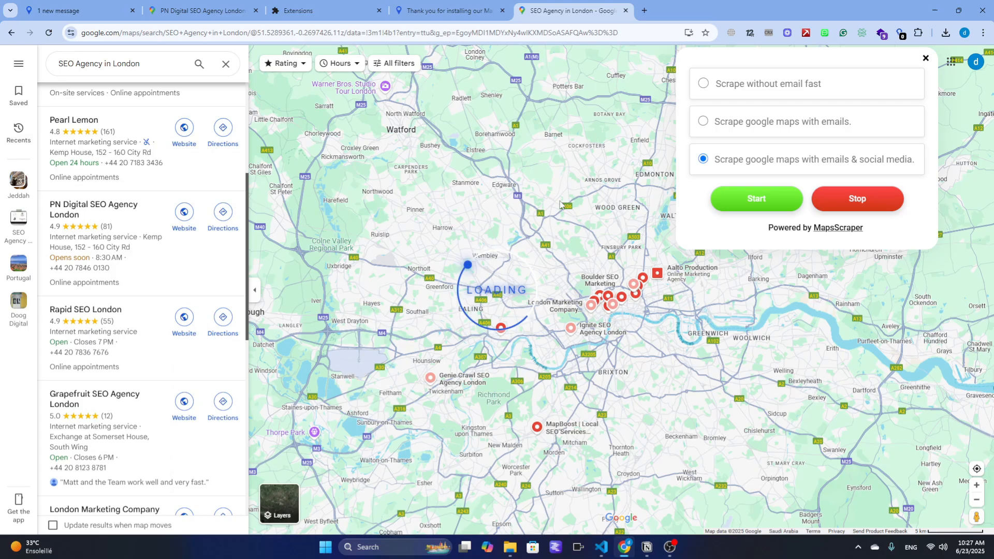
scroll(down, 3)
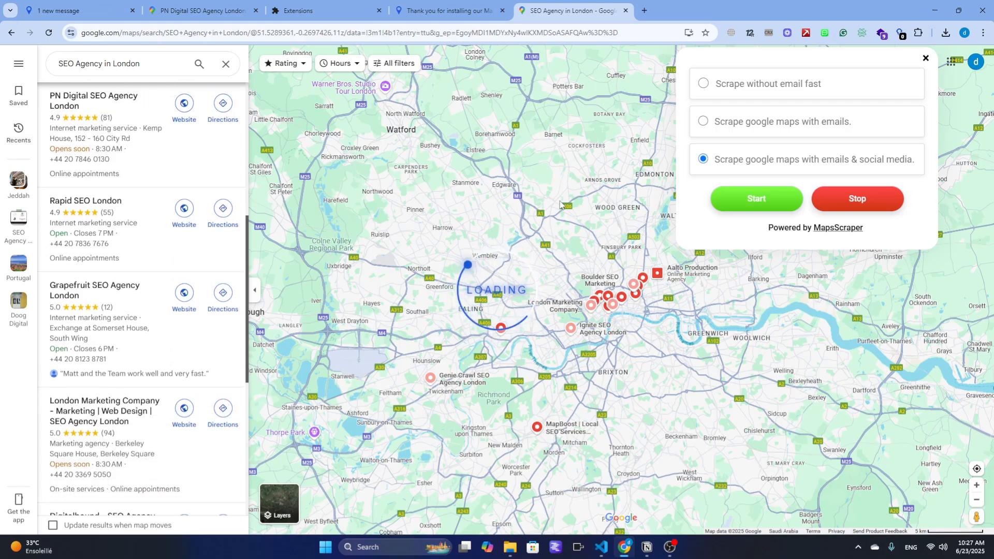
scroll(down, 3)
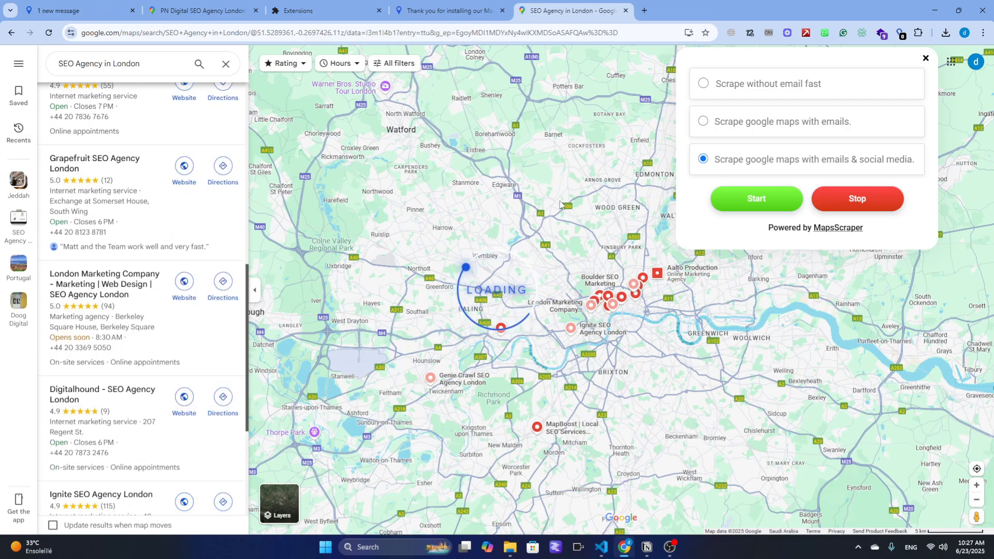
scroll(down, 3)
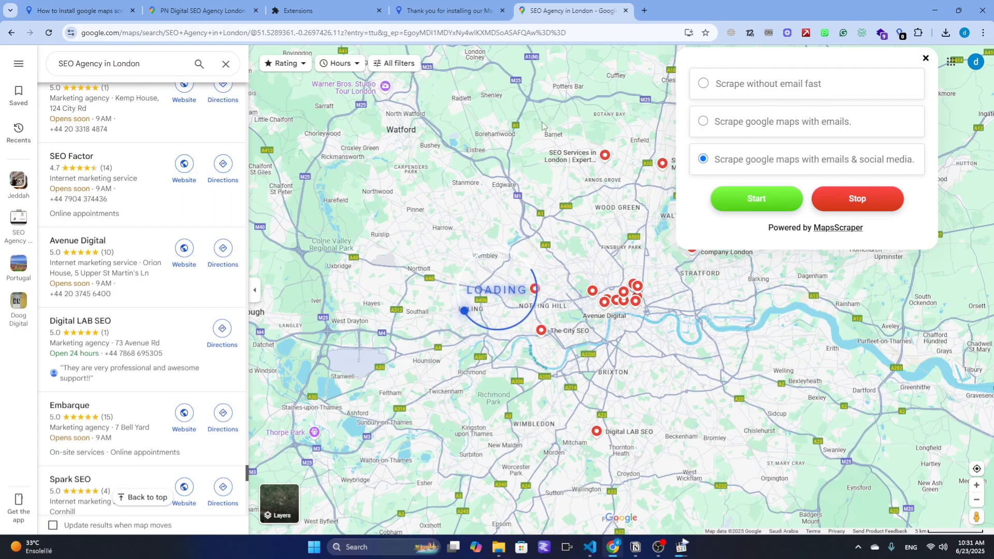
scroll(down, 3)
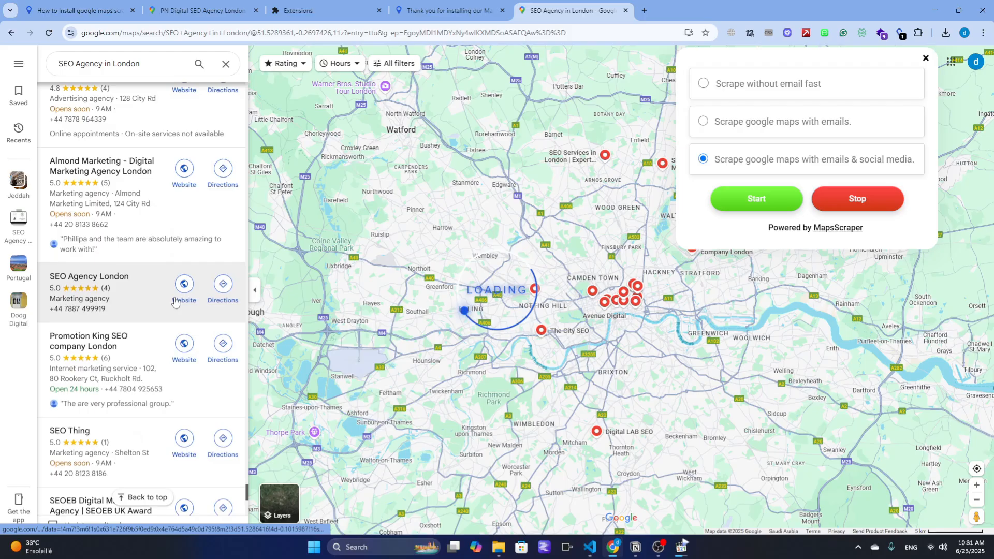
scroll(down, 3)
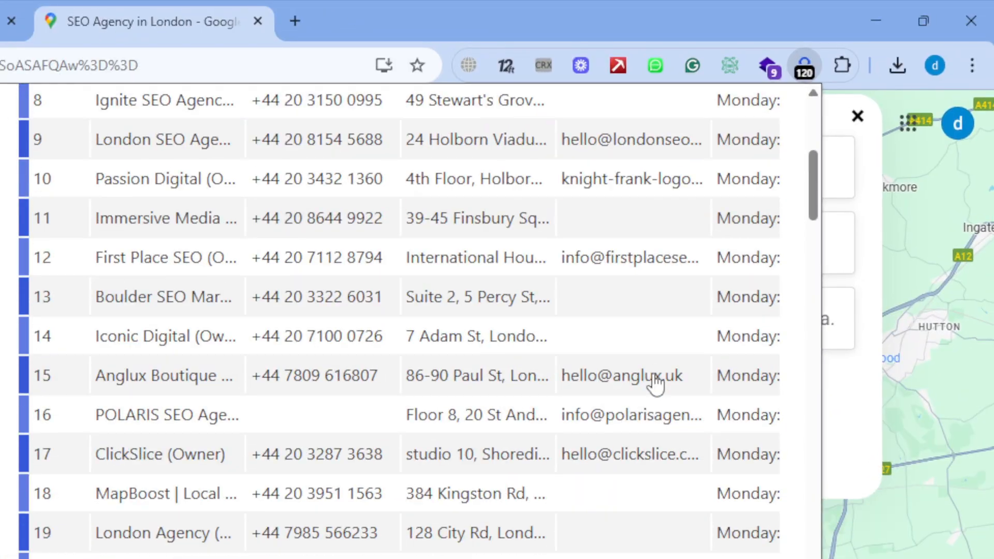
Download the 120 scraped London SEO agencies as an XLSX file
scroll(down, 3)
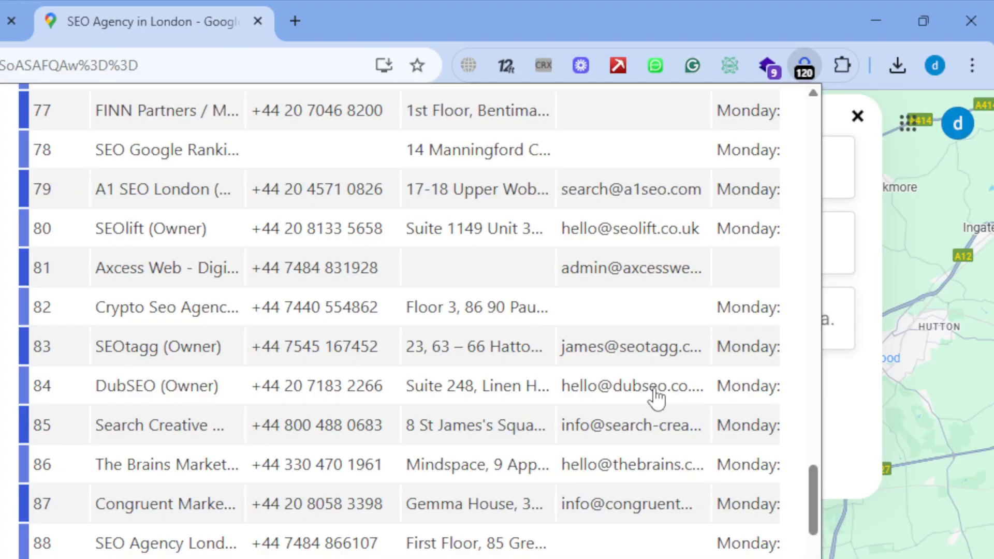
scroll(up, 3)
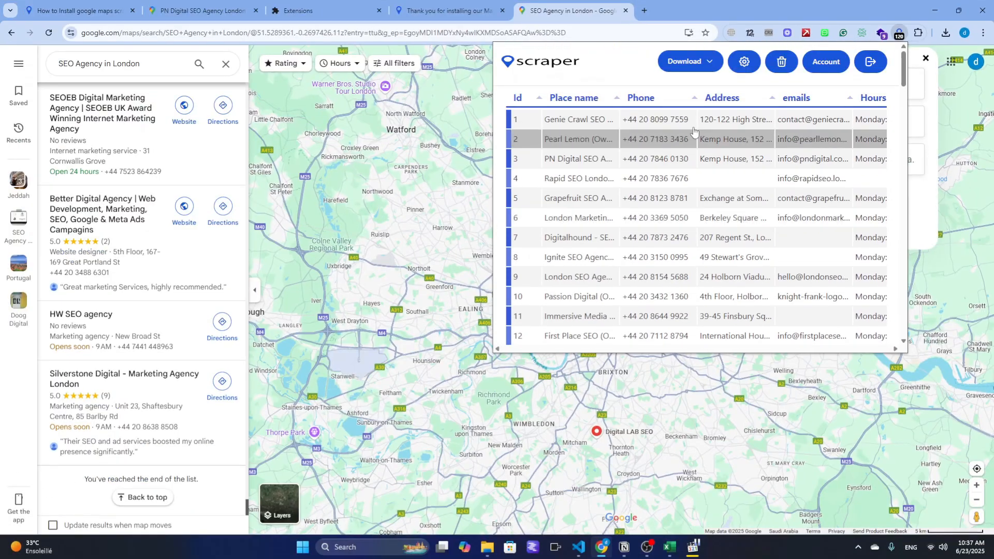
click(684, 61)
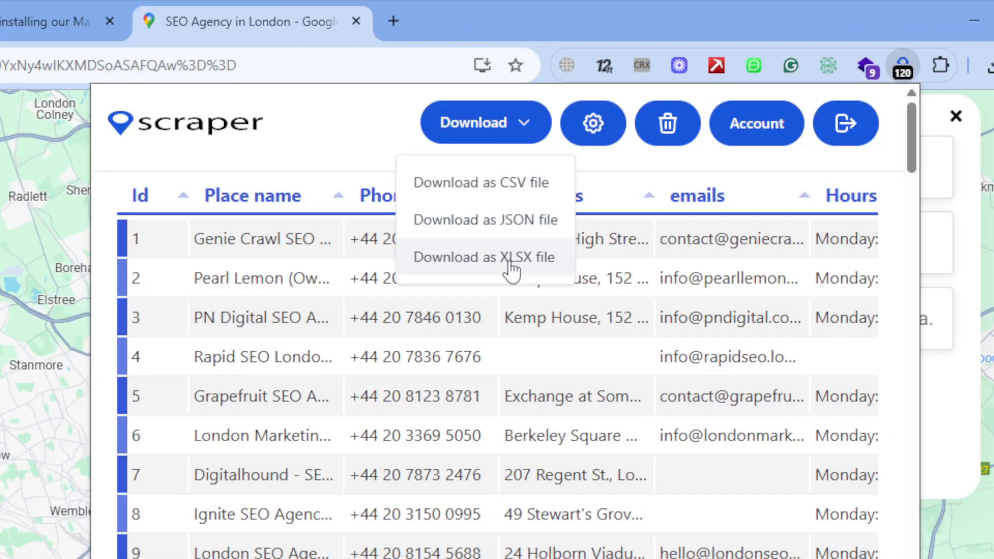
click(482, 257)
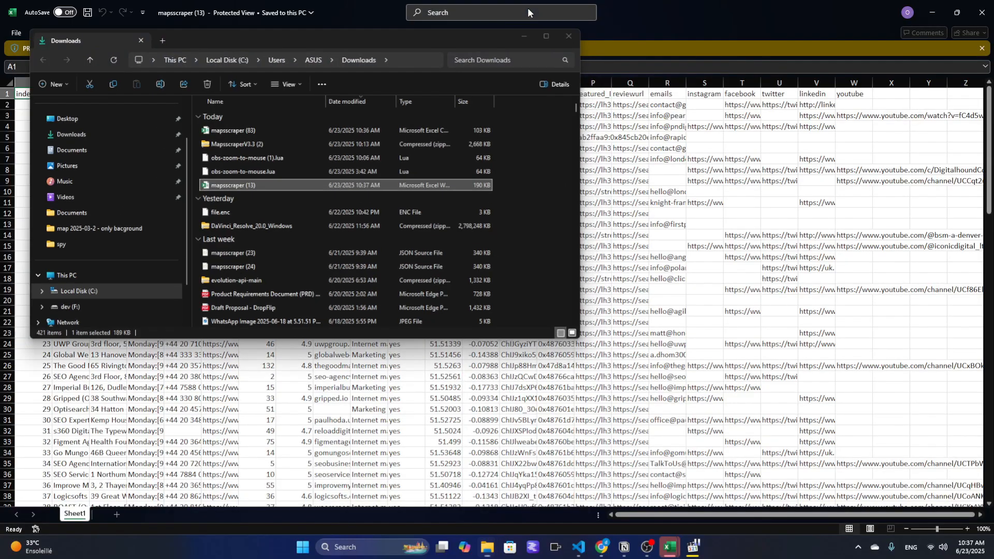
Close the Downloads folder window, leaving the mapsscraper spreadsheet open in Excel
click(568, 36)
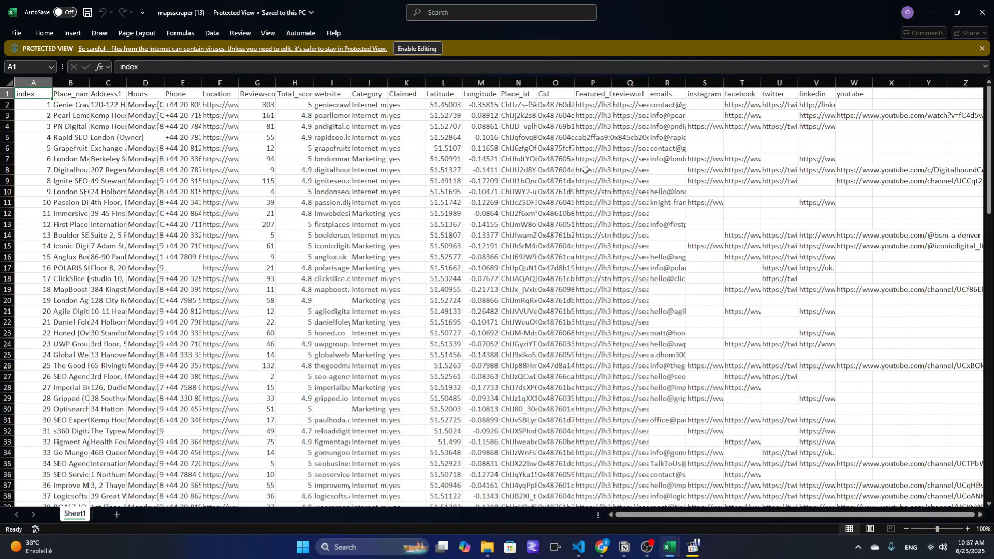